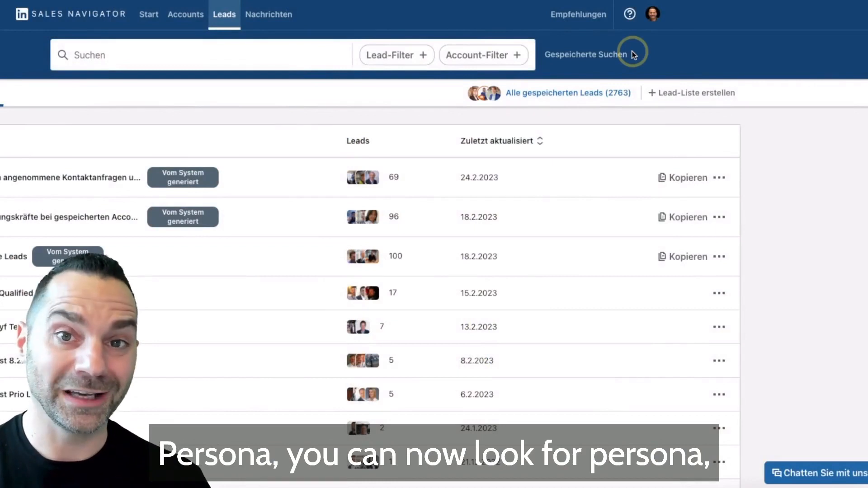
pyautogui.moveTo(662, 55)
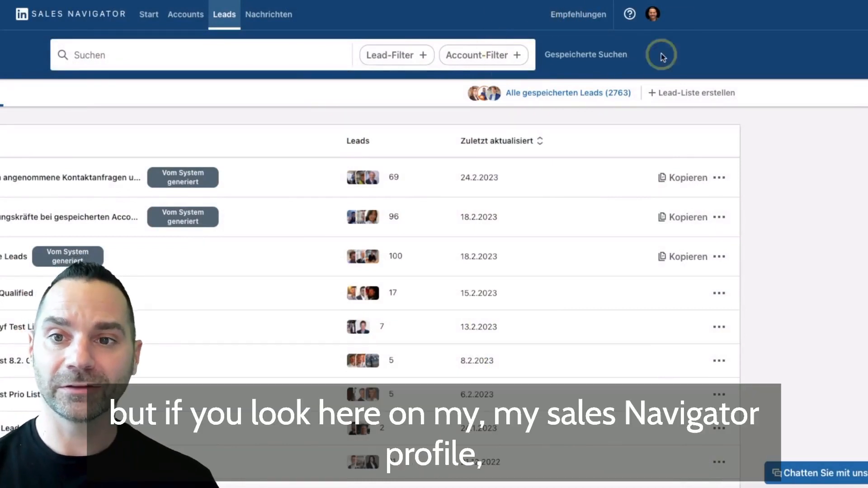
pyautogui.moveTo(560, 55)
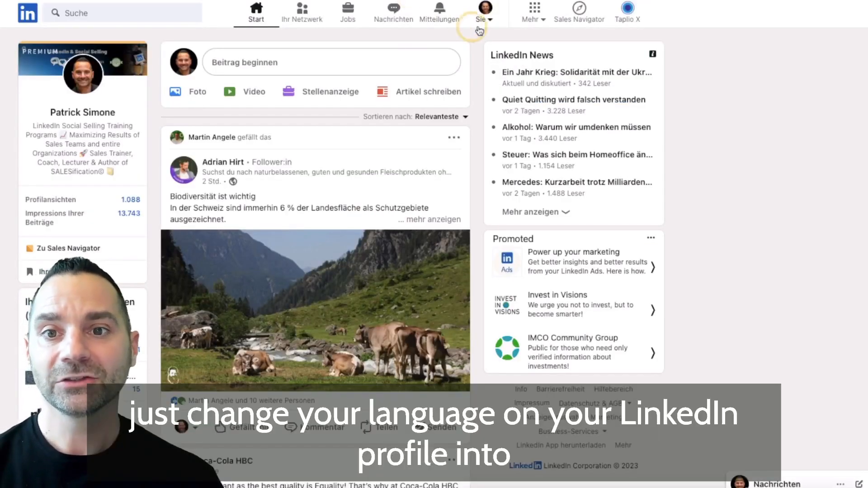
# - Open the 'Sie' account menu to switch LinkedIn's language to English
pyautogui.click(483, 9)
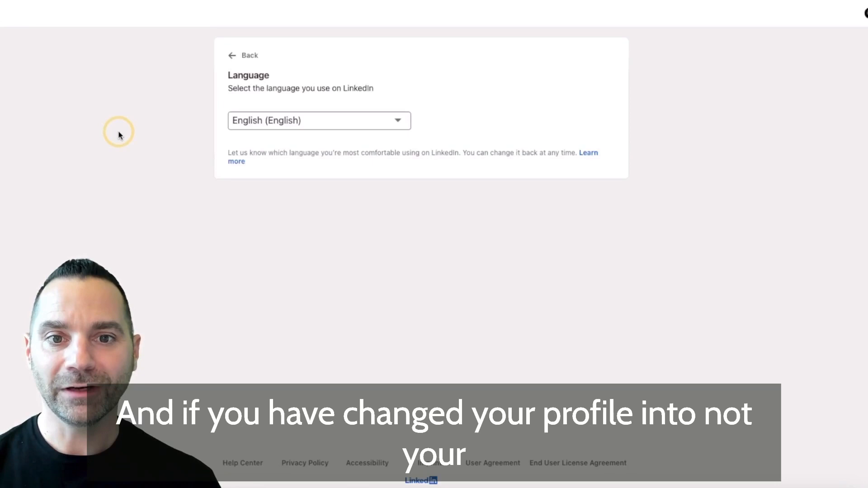
pyautogui.moveTo(98, 12)
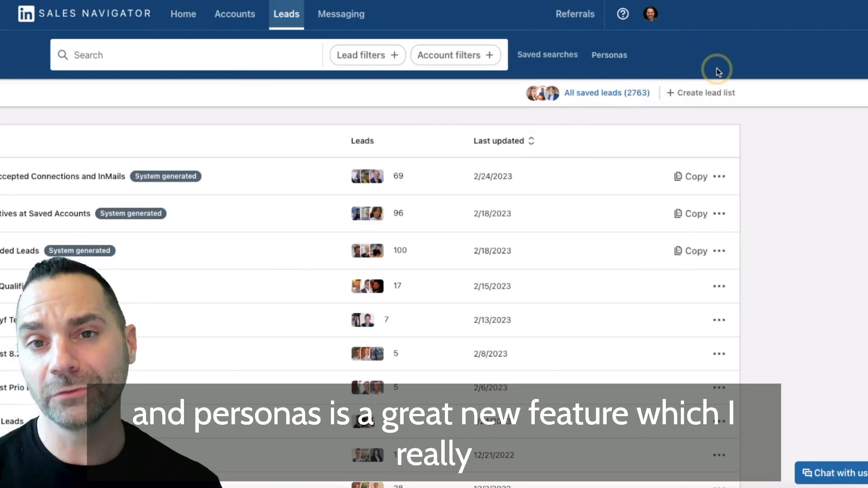
pyautogui.moveTo(664, 71)
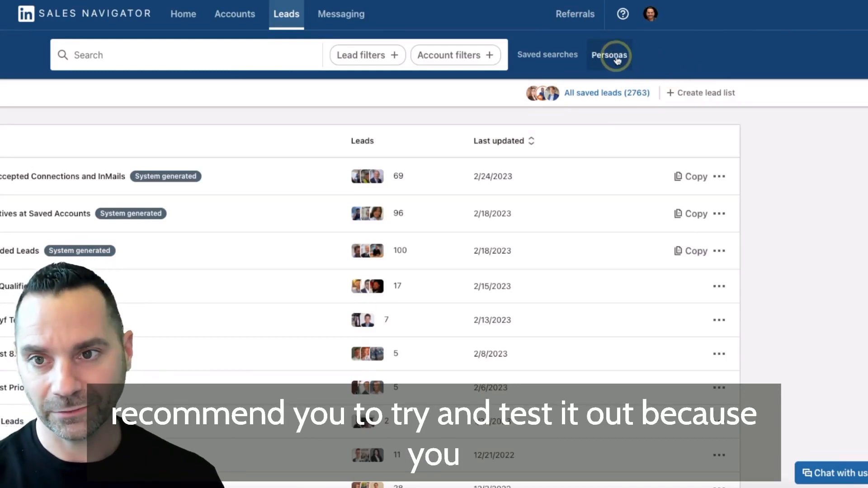
# - Show the saved personas Head IT, Test WM and Director+ in Sales Navigator
pyautogui.click(609, 55)
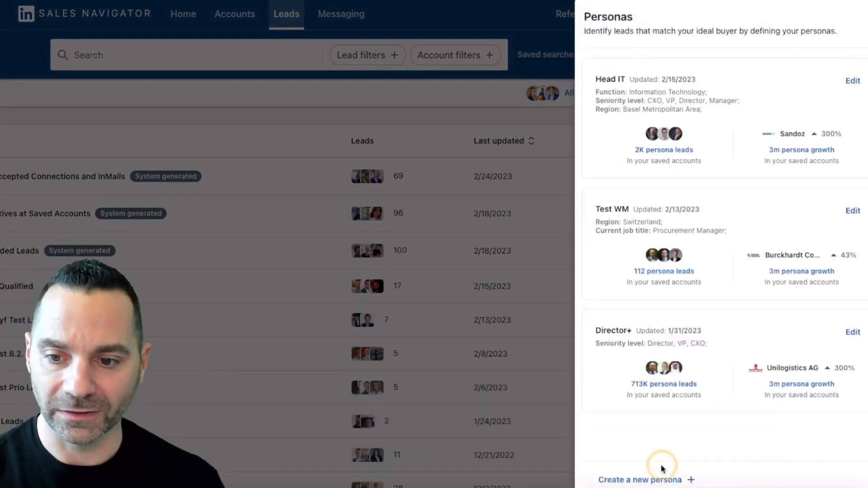
# - Save a persona 'Test' with Accounting, CXO, Finance Manager title and Switzerland
pyautogui.click(641, 480)
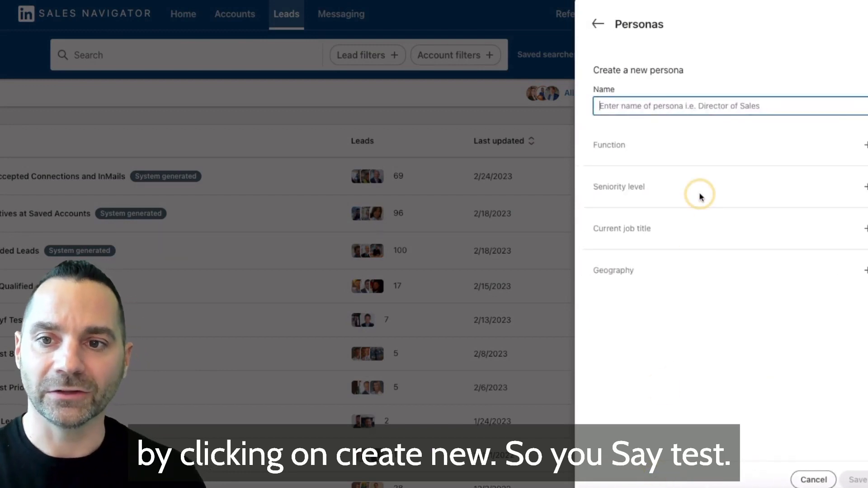
pyautogui.write('Test')
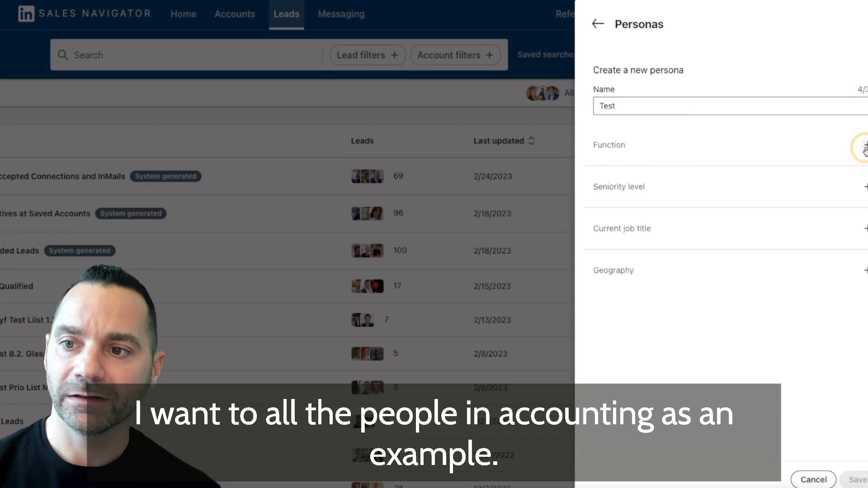
pyautogui.click(864, 148)
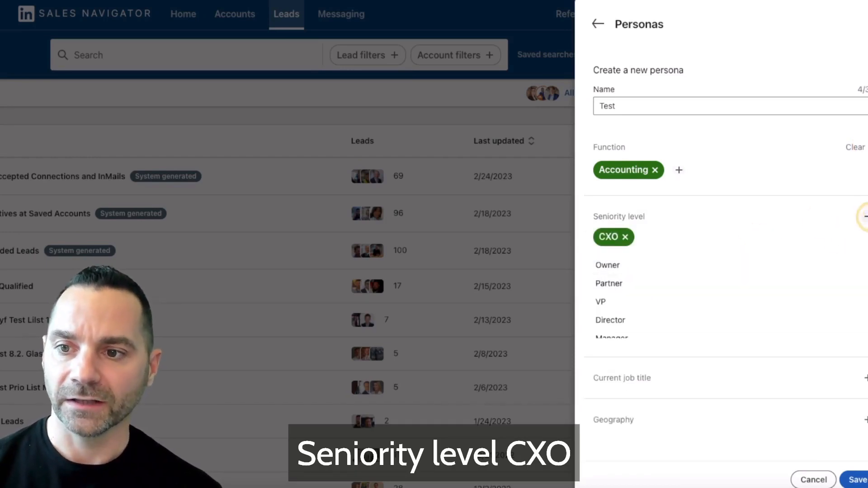
pyautogui.click(720, 310)
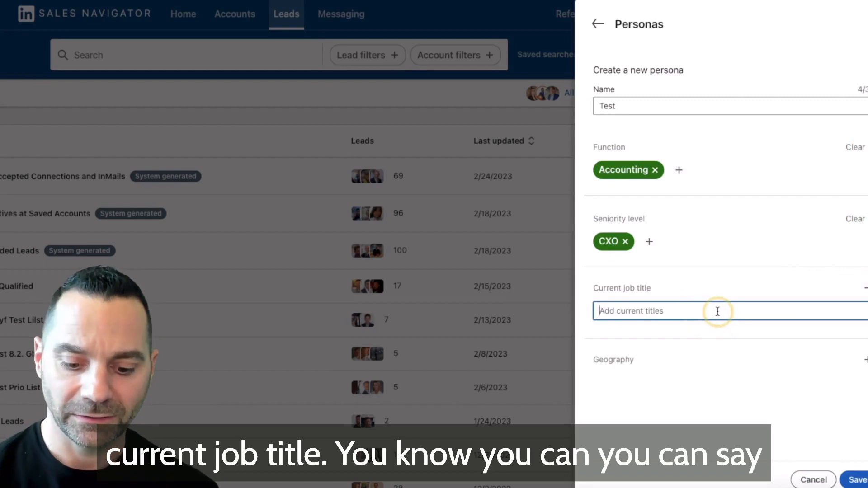
pyautogui.write('Fin')
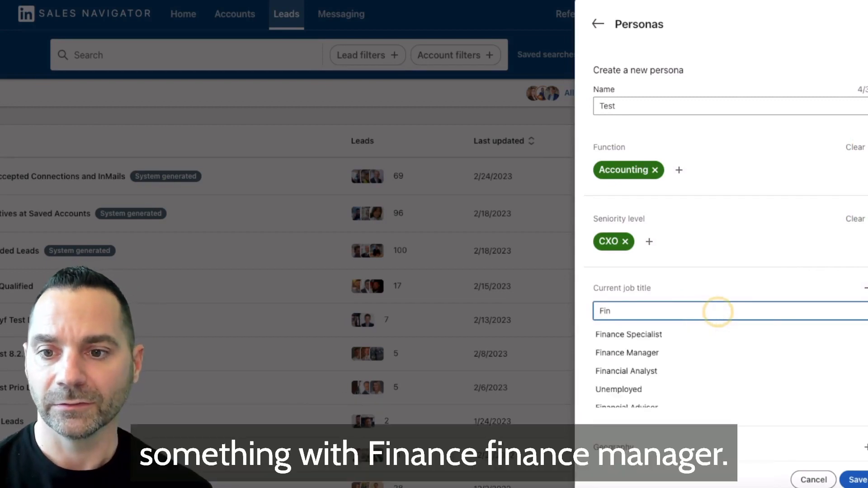
pyautogui.click(626, 353)
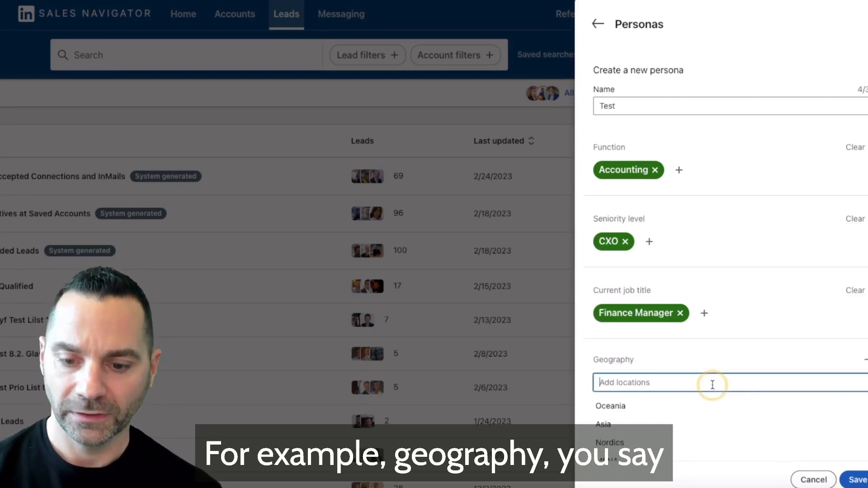
pyautogui.write('Switzer')
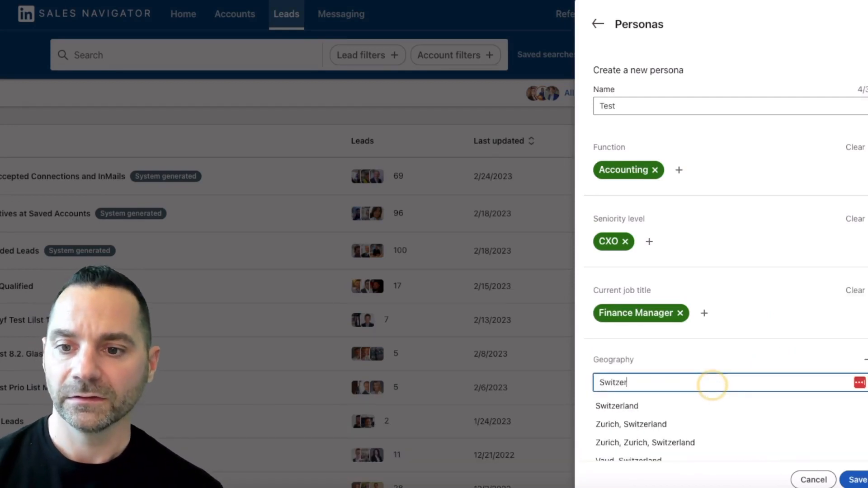
pyautogui.click(616, 406)
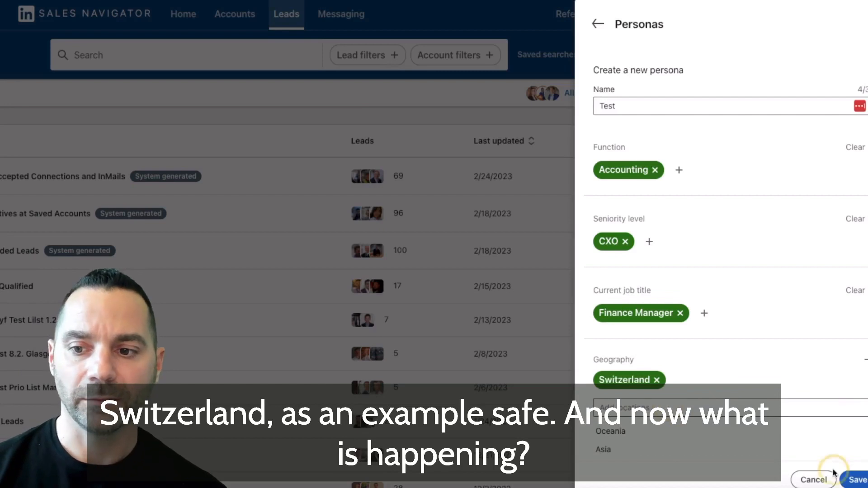
pyautogui.click(855, 479)
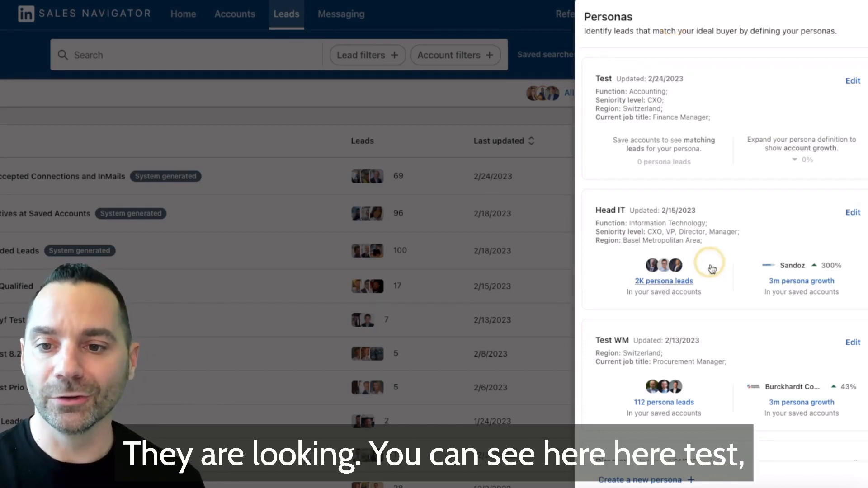
pyautogui.moveTo(673, 346)
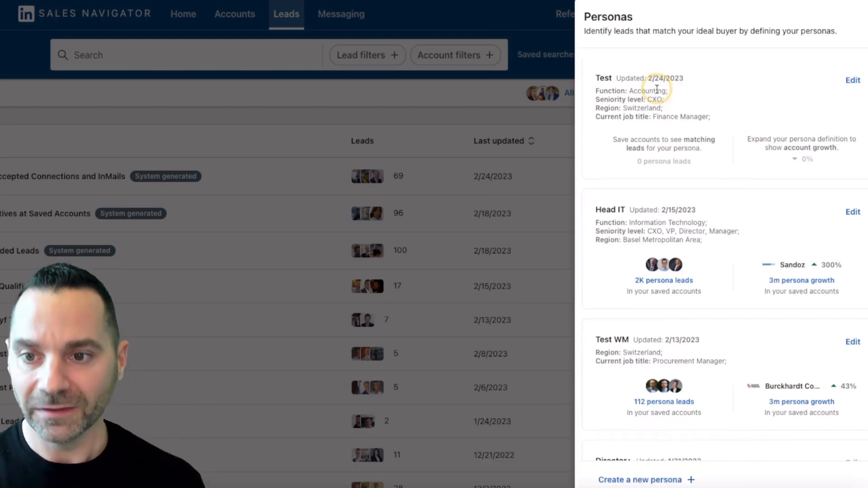
# - Scroll down the Personas list past the new Test persona showing 0 leads
pyautogui.scroll(-3)
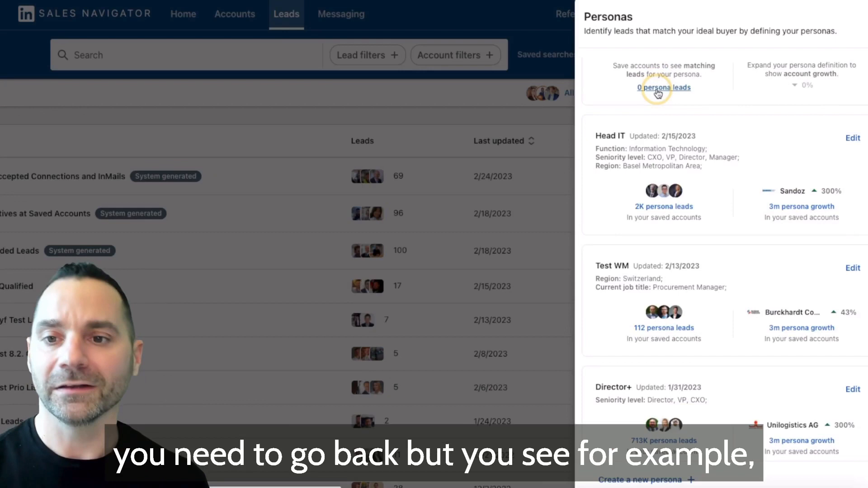